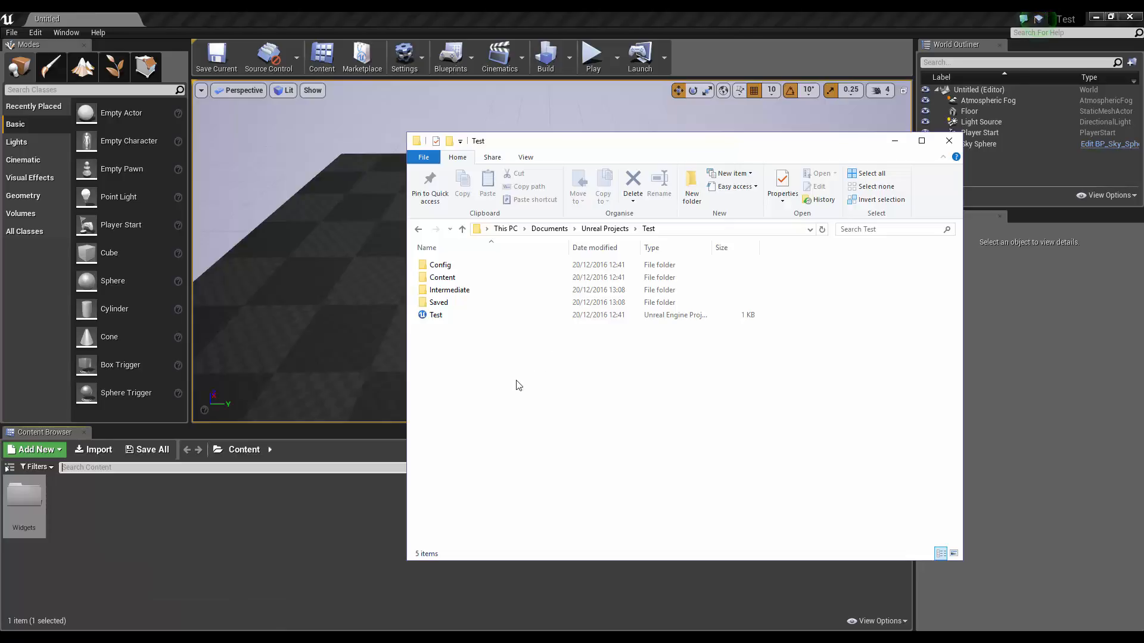
pyautogui.moveTo(519, 405)
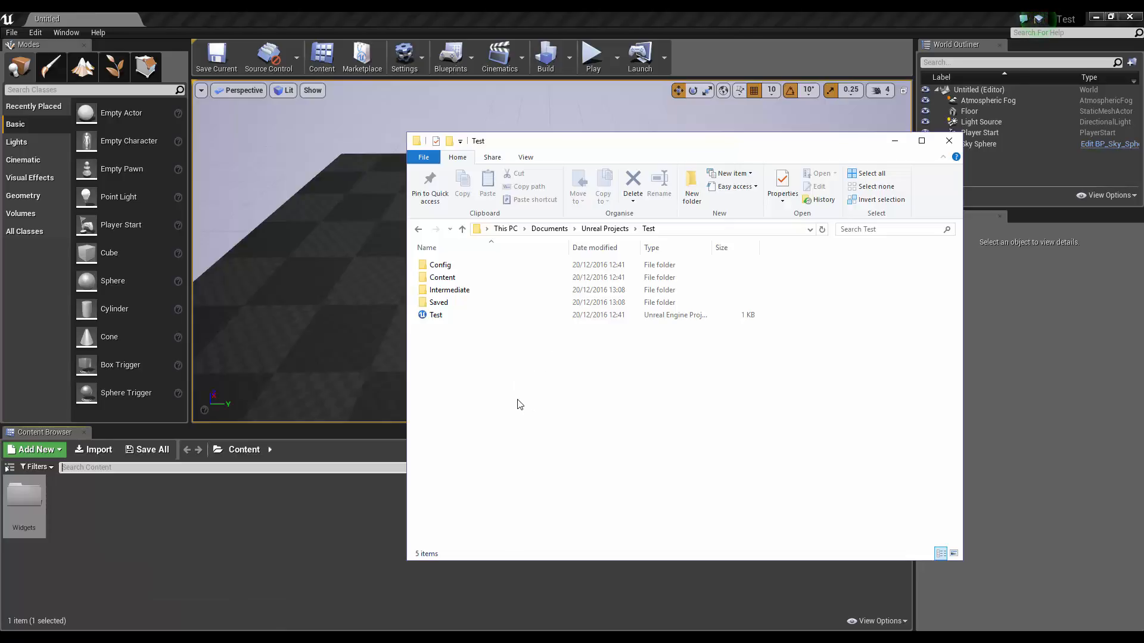
# Review the Test project's Config, Content, Intermediate and Saved folders, then minimise Explorer
pyautogui.click(438, 303)
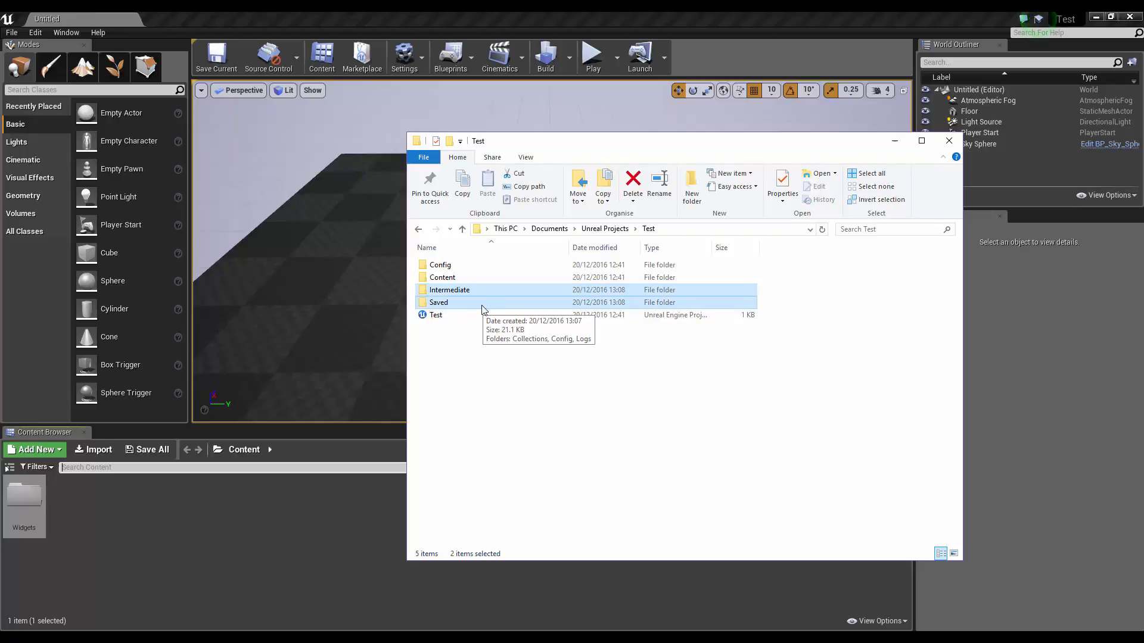
pyautogui.click(562, 350)
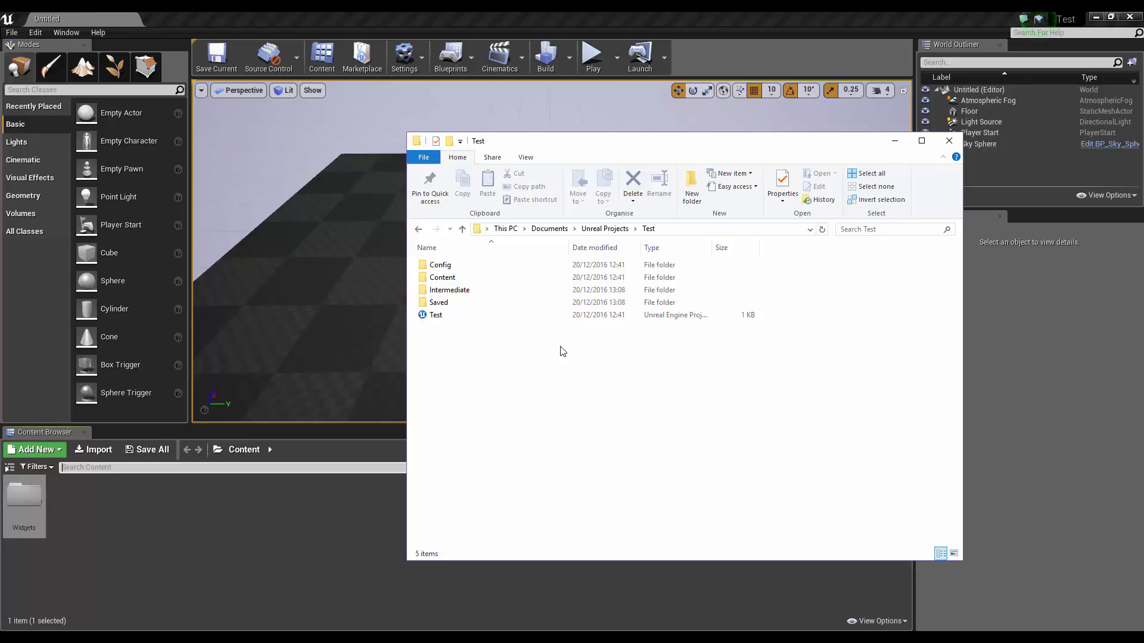
pyautogui.click(436, 315)
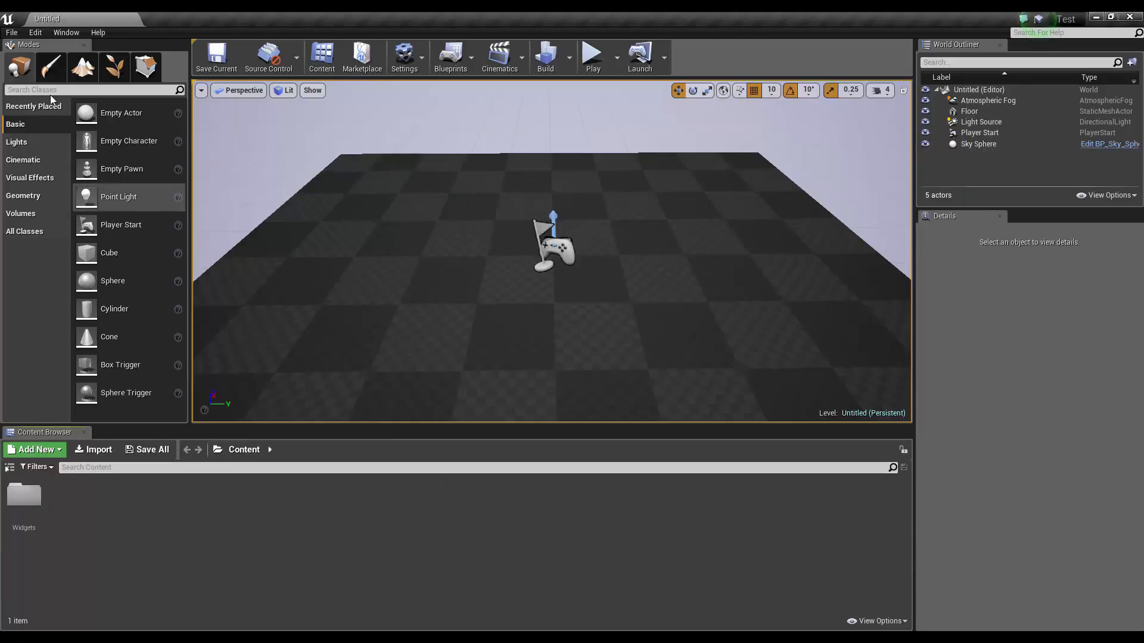
# Start Zip Up Project from File > Package Project, opening the zip location dialog
pyautogui.click(10, 32)
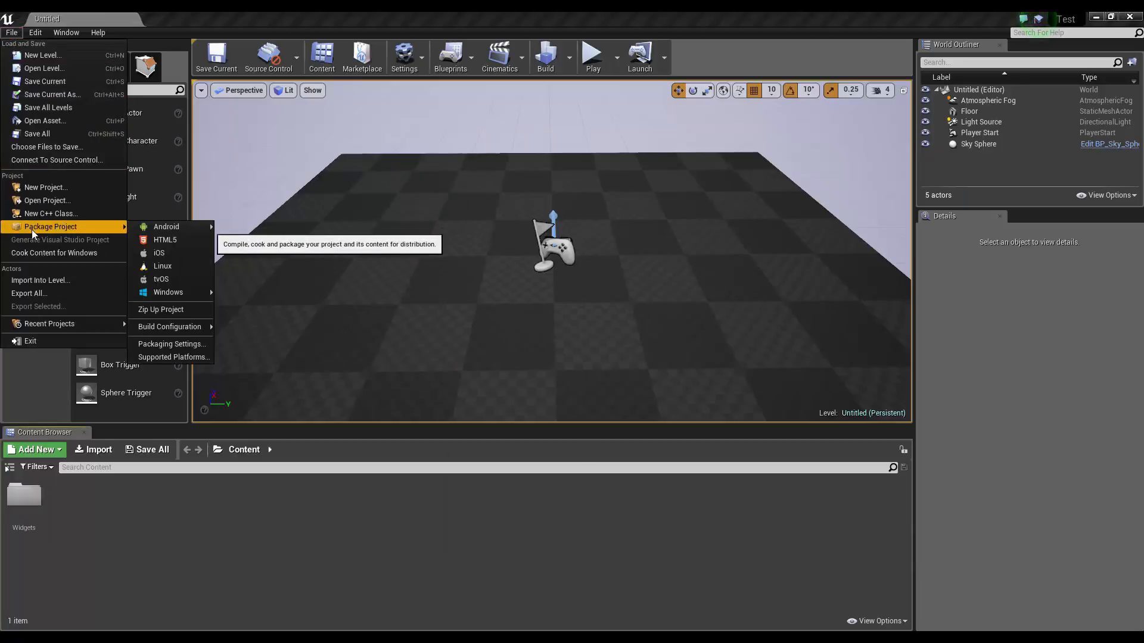
pyautogui.moveTo(181, 310)
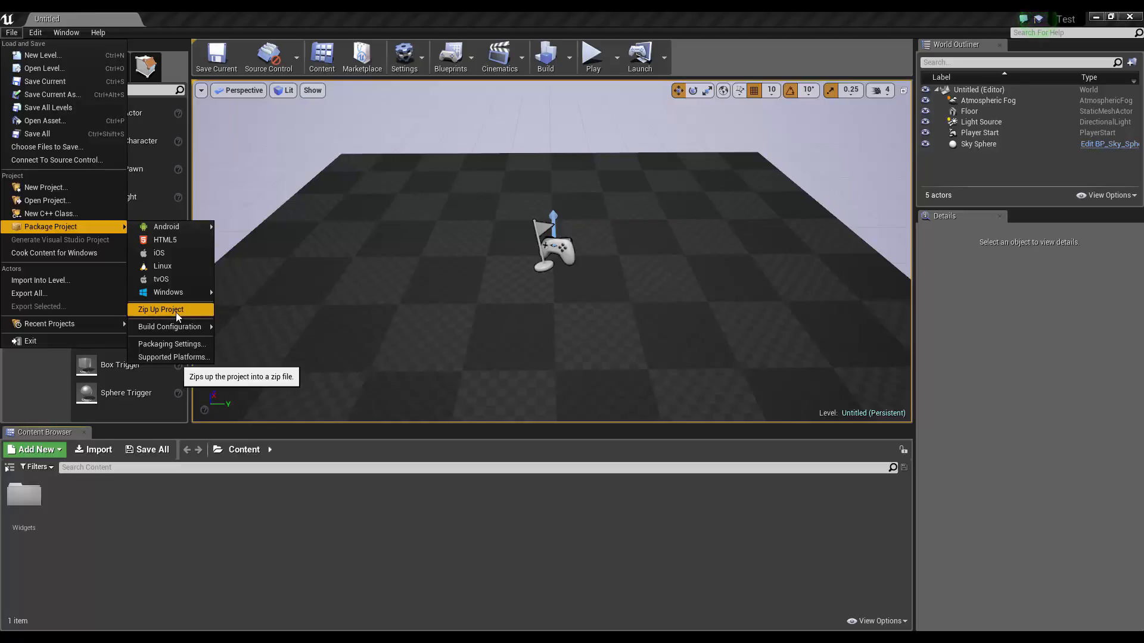
pyautogui.click(160, 309)
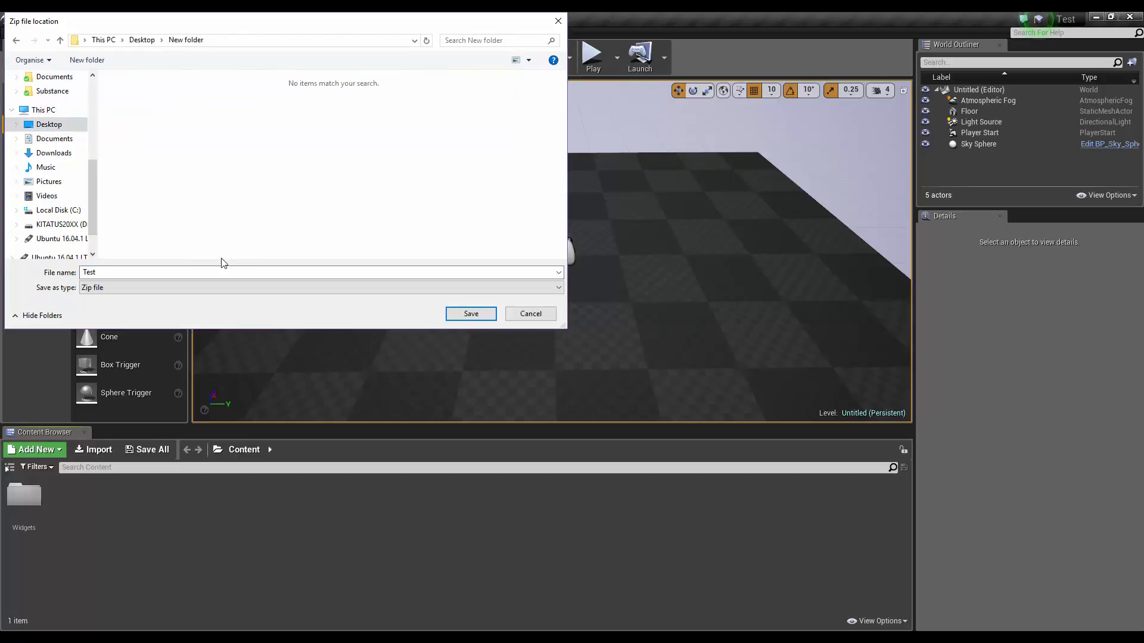
# Rename the zip to a Test_impro name and save it to the Desktop's New folder
pyautogui.click(198, 272)
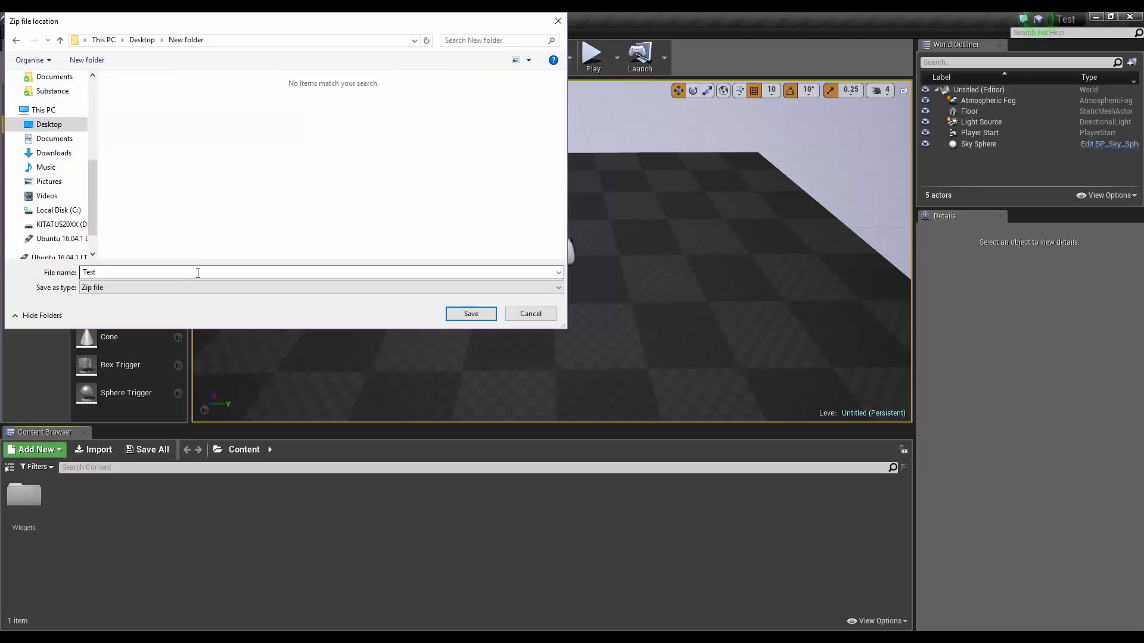
pyautogui.doubleClick(88, 272)
pyautogui.write('_inpro')
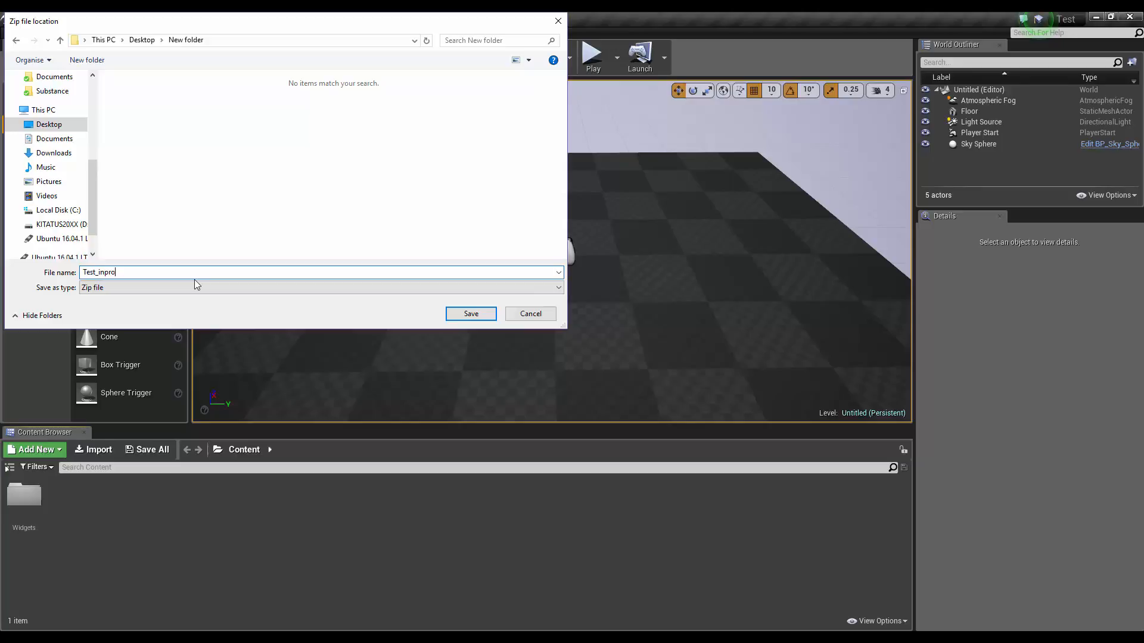
pyautogui.click(471, 313)
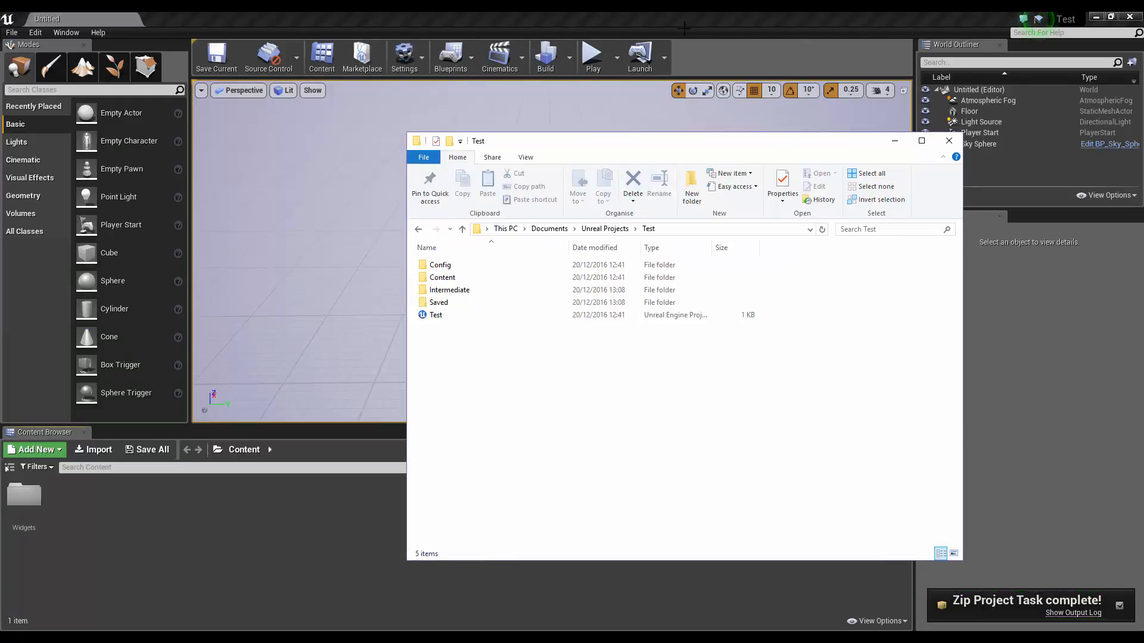
# Compress the project items into a Test_outproject zip beside Test_inprojecet in New folder
pyautogui.click(948, 140)
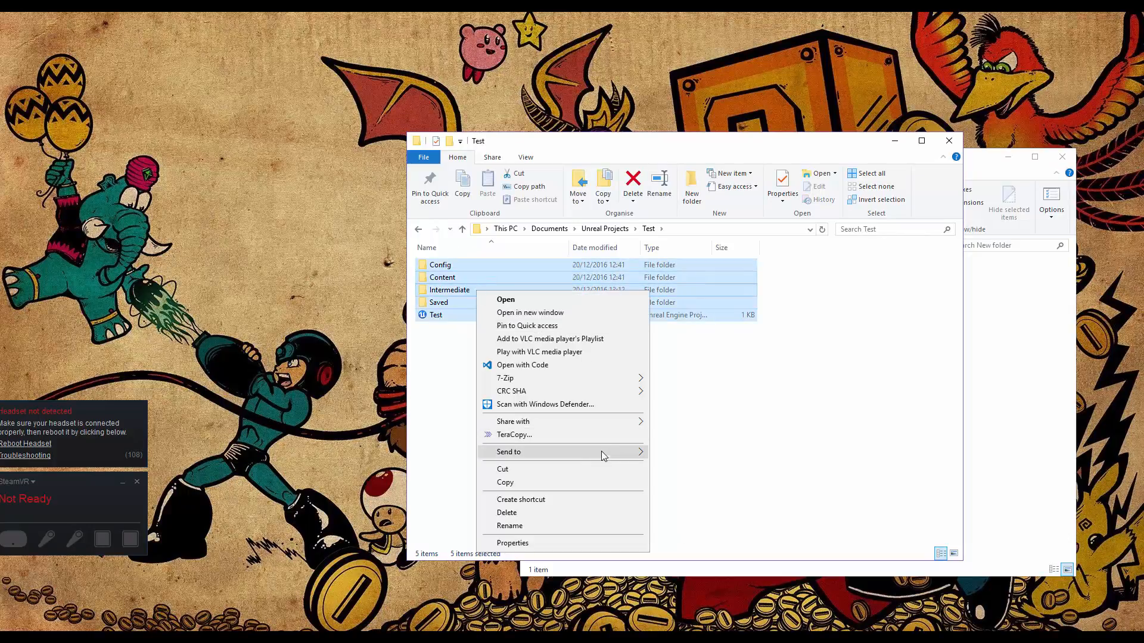
pyautogui.click(615, 394)
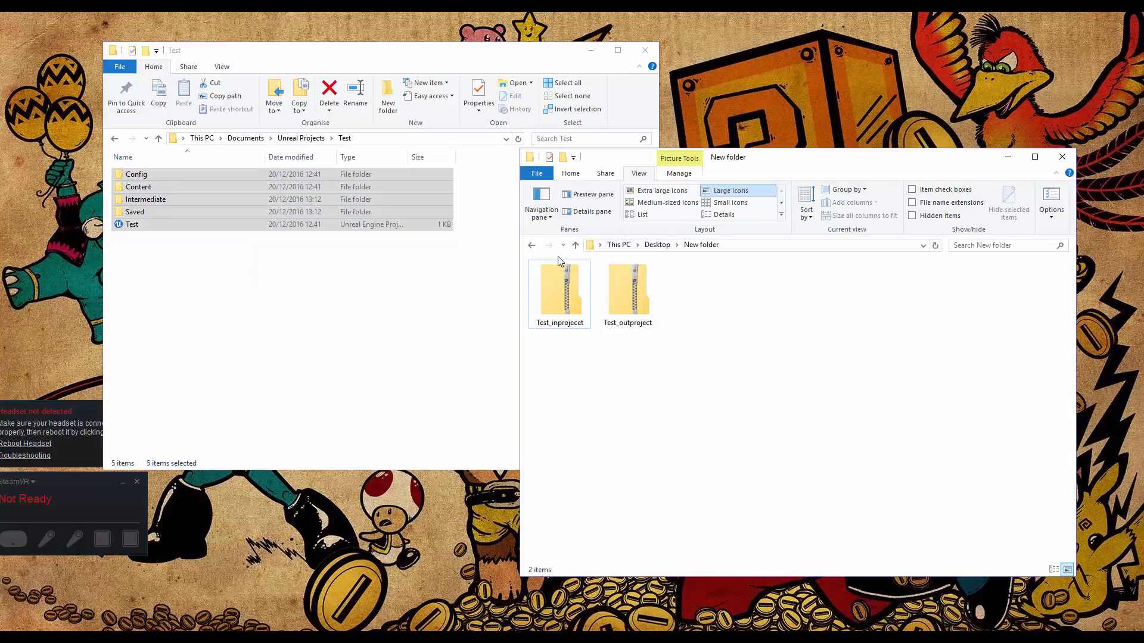
# Compare Test_outproject (695 KB) with Test_inprojecet (22.7 KB), then open Test_inprojecet
pyautogui.click(627, 290)
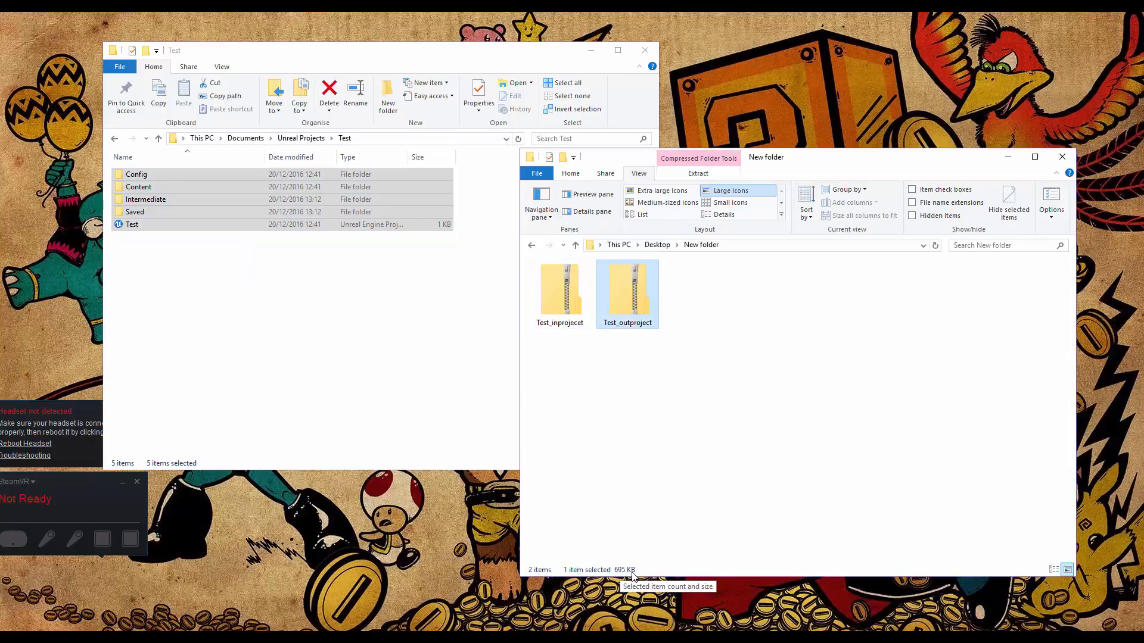
pyautogui.click(560, 291)
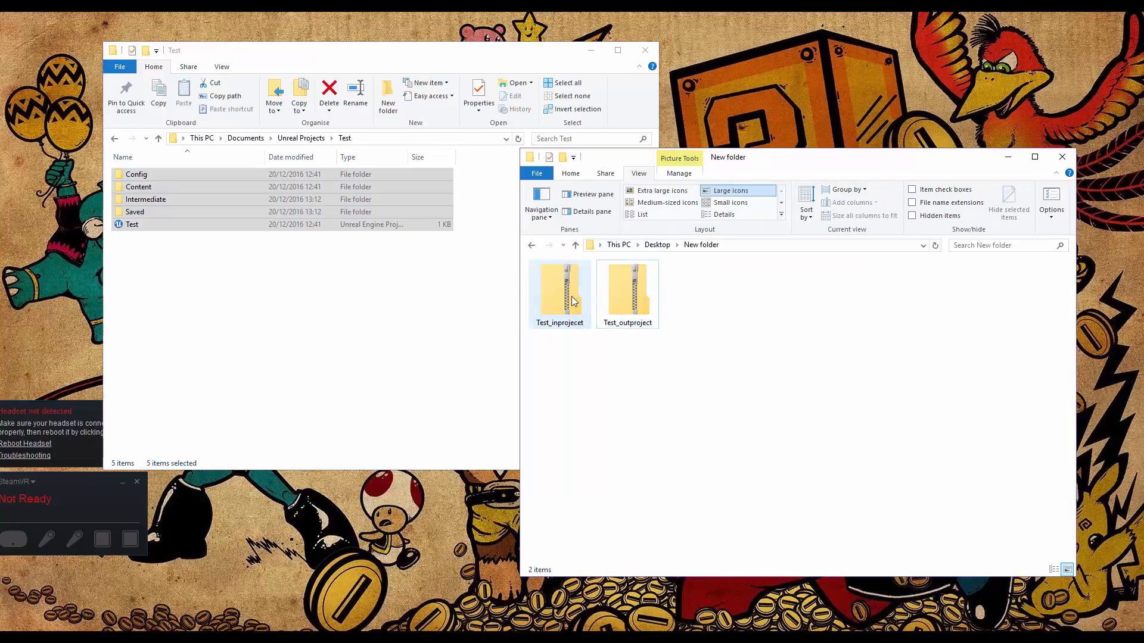
pyautogui.click(560, 290)
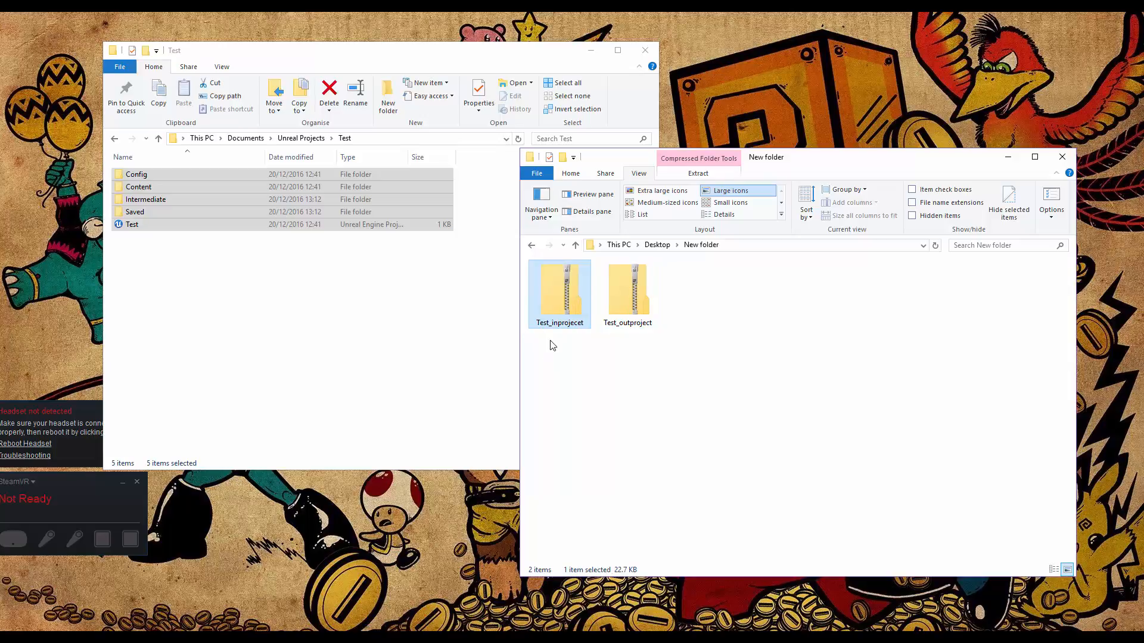
pyautogui.moveTo(626, 580)
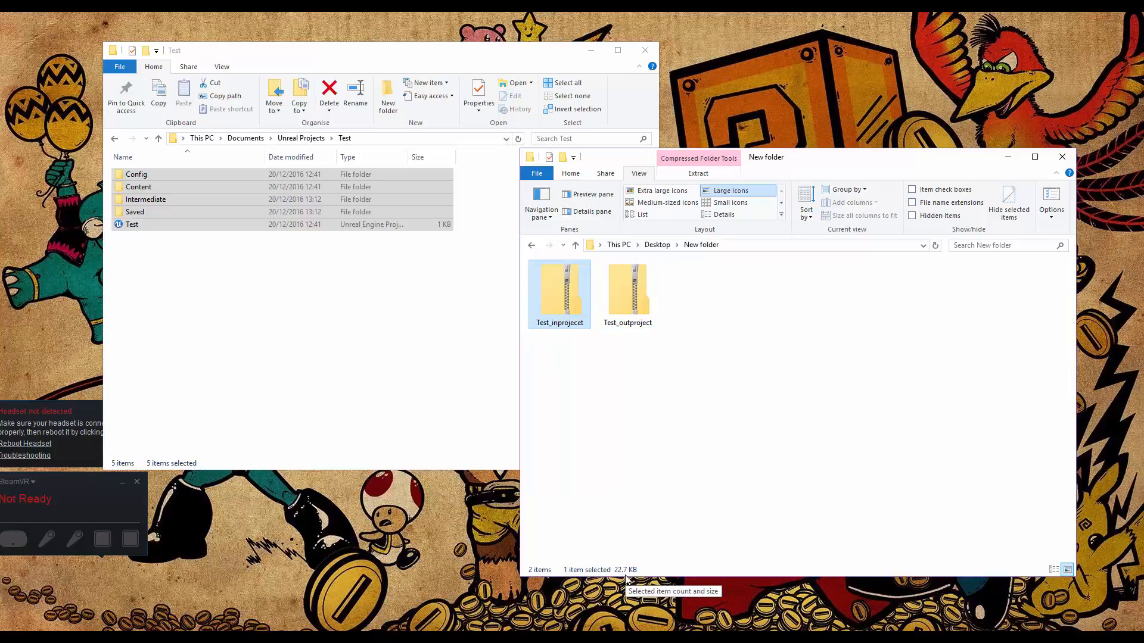
pyautogui.doubleClick(560, 289)
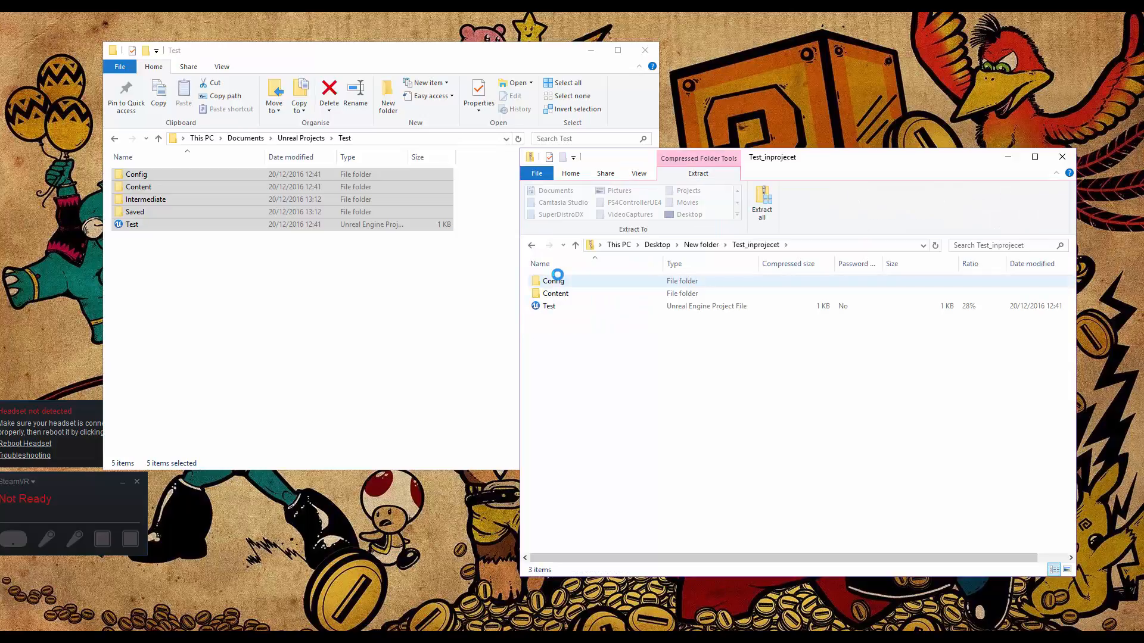